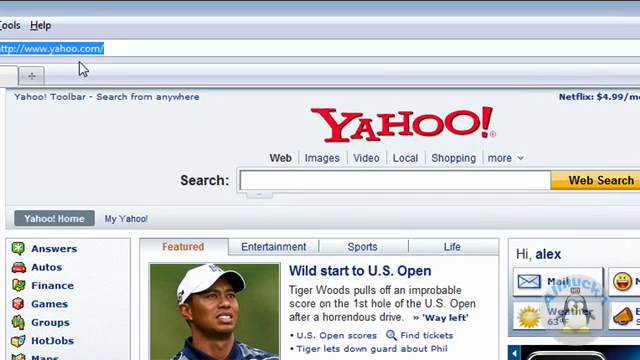
- Load ustream.tv from the Firefox address bar, leaving the Yahoo homepage
type("ustream")
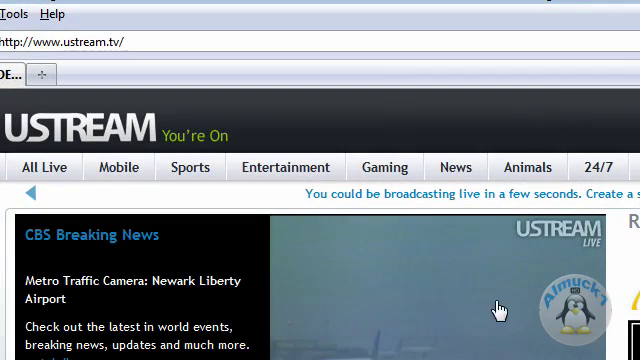
- Scroll through the get-started steps for creating an account and broadcasting
scroll("down", 3)
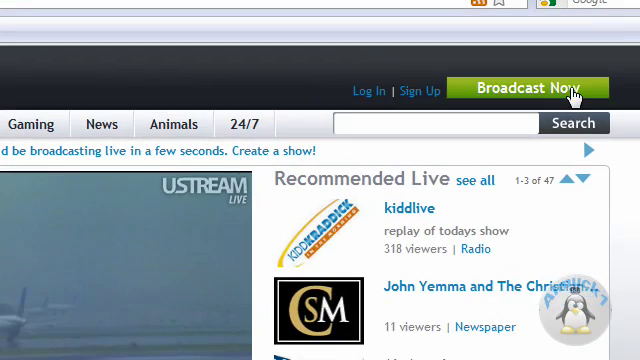
mouse_move(388, 326)
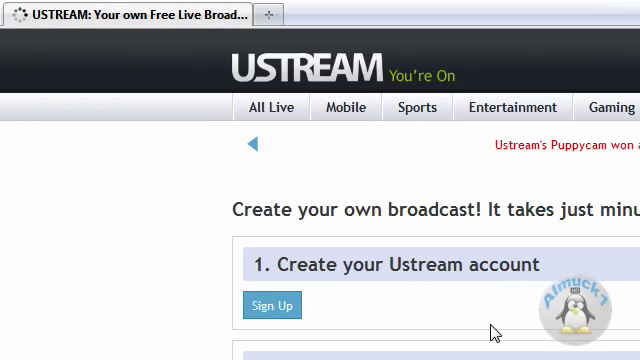
scroll("down", 3)
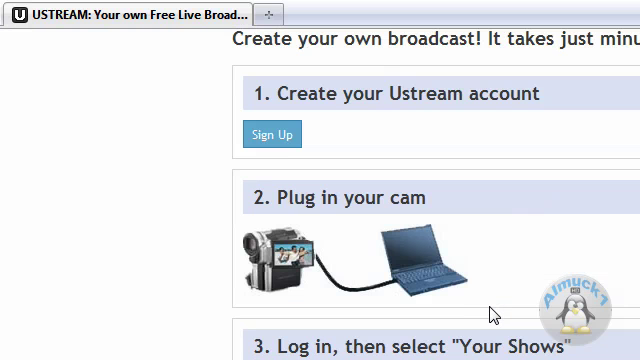
scroll("down", 3)
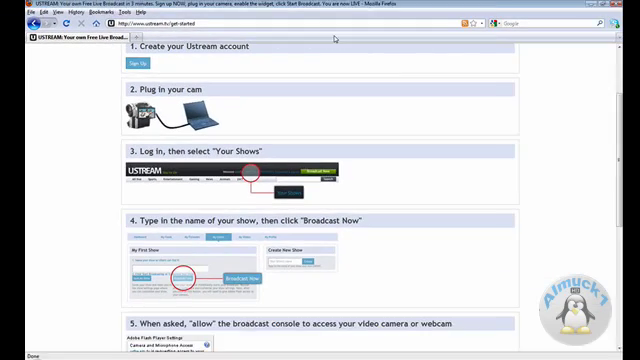
scroll("down", 3)
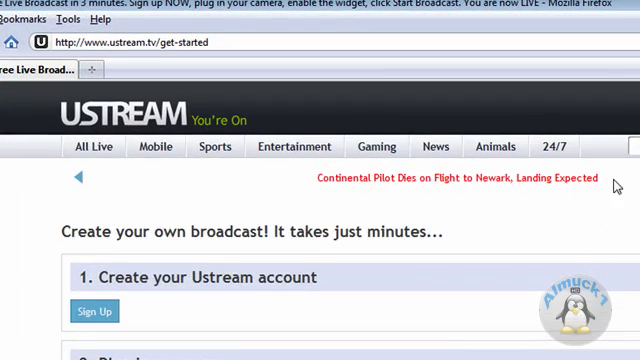
left_click(94, 311)
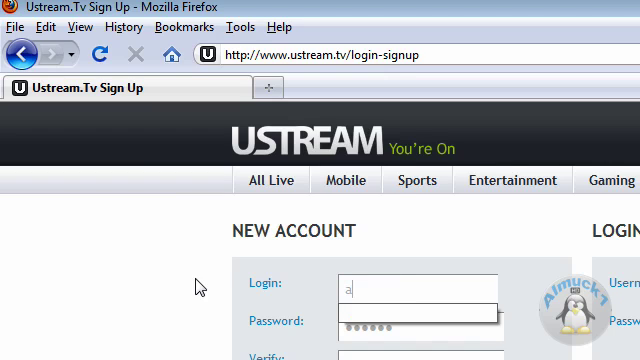
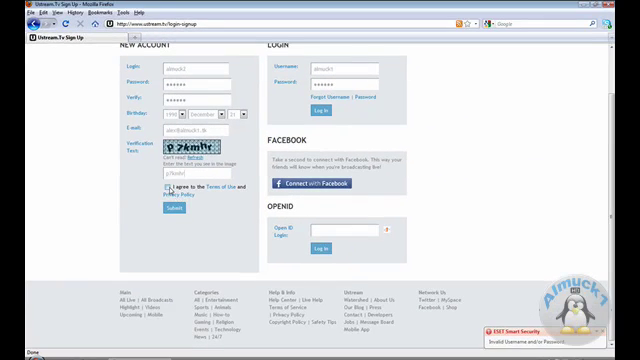
left_click(196, 210)
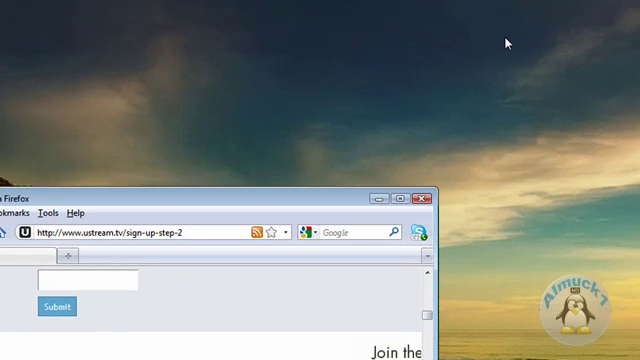
- Enter name, gender, country and postal code 48609, then submit sign-up step two
type("4860")
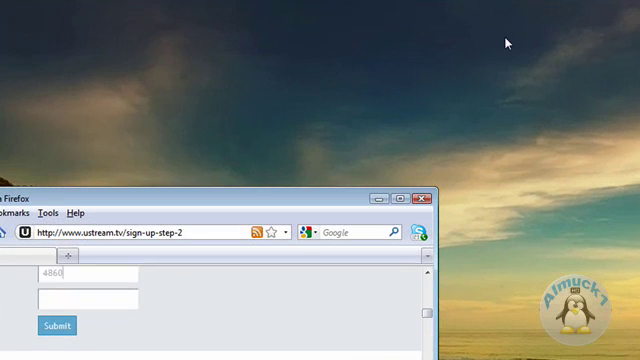
mouse_move(336, 203)
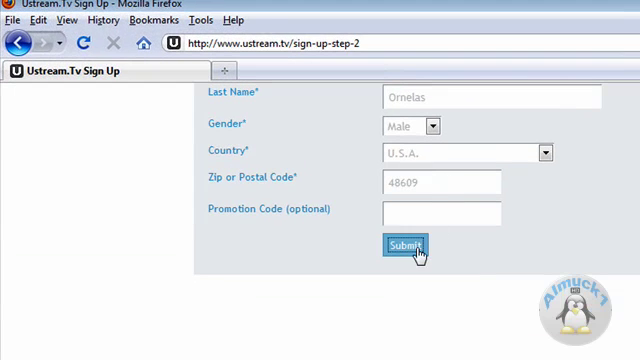
left_click(408, 246)
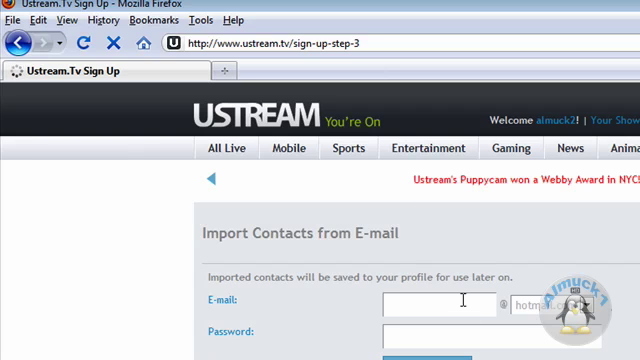
- Skip the Import Contacts and Send Twitter step
scroll("down", 3)
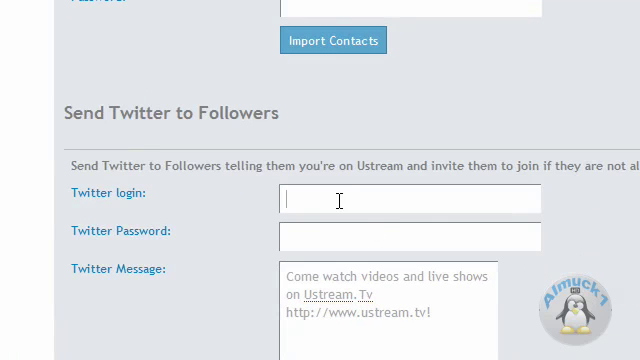
scroll("down", 3)
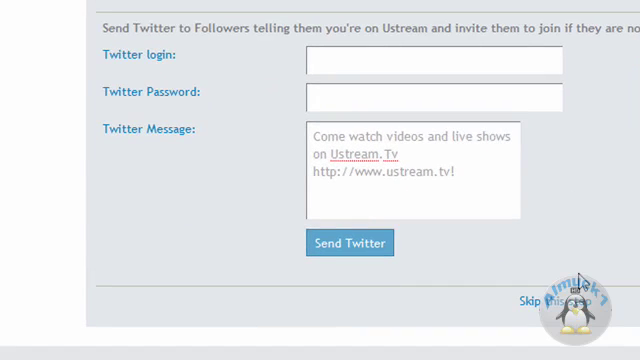
left_click(545, 299)
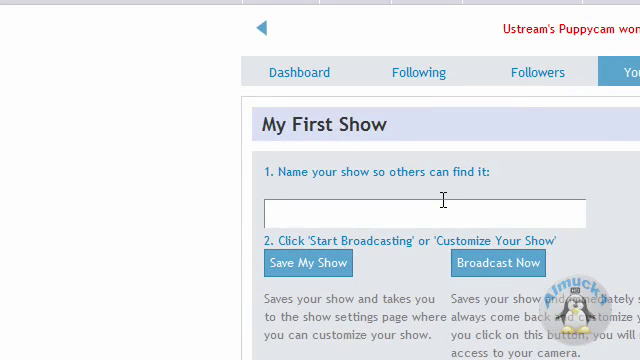
- Name the first show 'Almuck1 Live' and confirm it with Broadcast Now
type("Almuck")
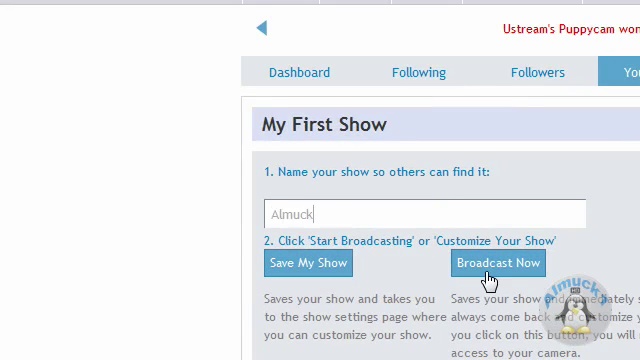
type("1 Liv")
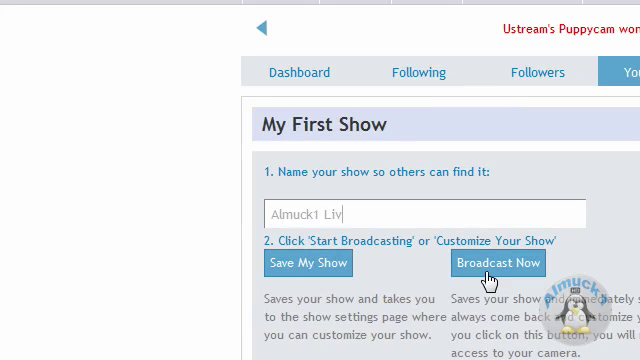
type("e")
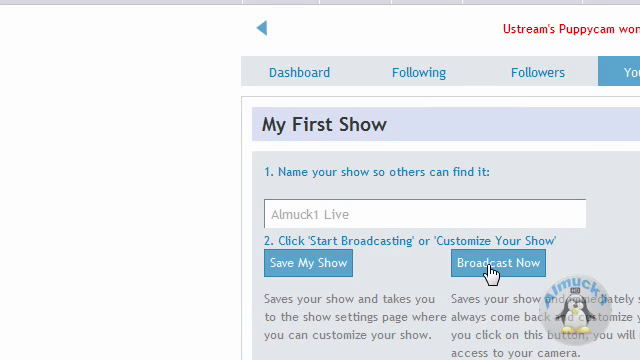
left_click(497, 263)
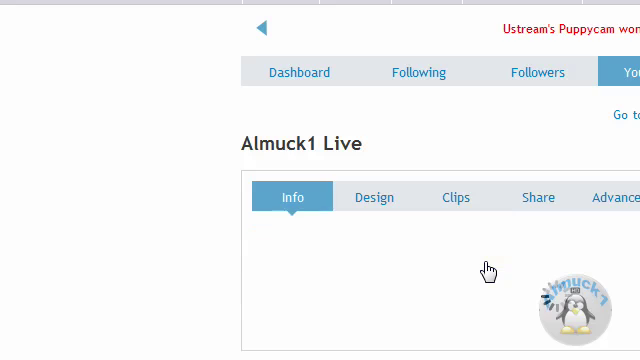
- Scroll the Almuck1 Live show settings and switch to its Clips section
scroll("down", 3)
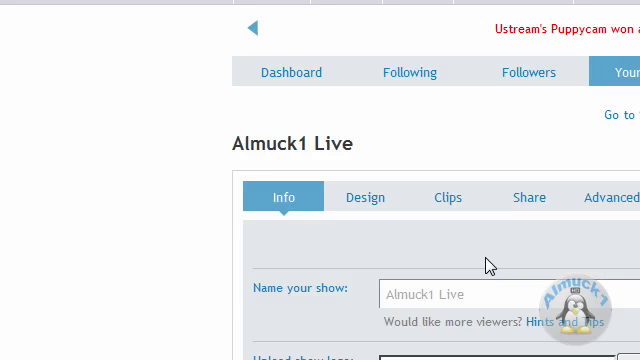
mouse_move(470, 328)
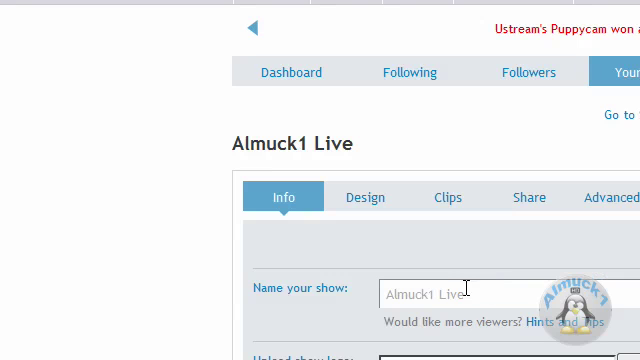
scroll("down", 3)
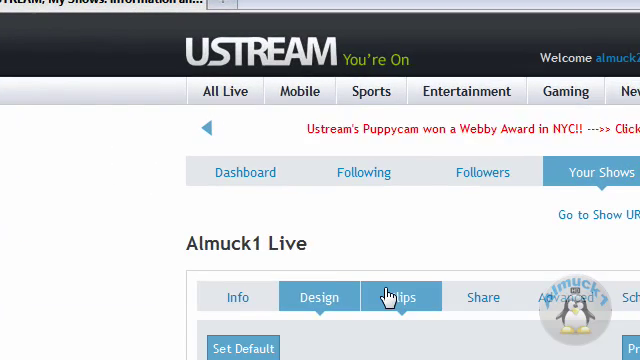
left_click(400, 297)
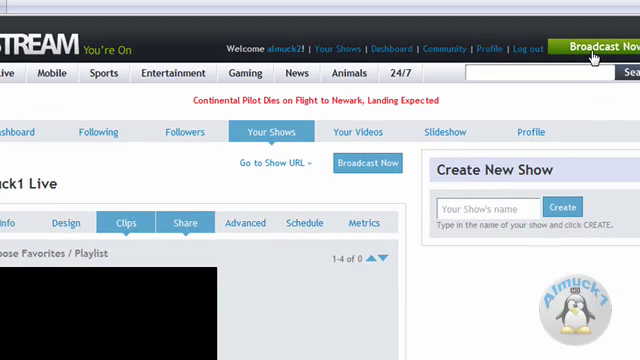
- Start broadcasting Almuck1 Live to bring up the setup window's category list
left_click(250, 222)
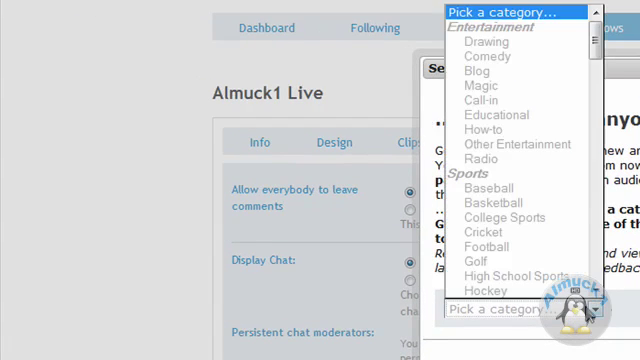
mouse_move(485, 42)
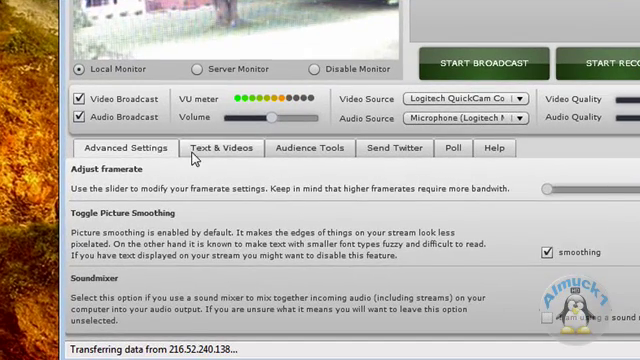
- Add a text layer reading 'Youtube' and show it over the live webcam preview
left_click(217, 147)
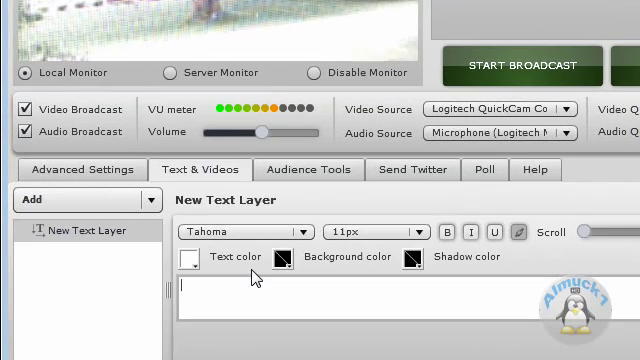
type("HEll")
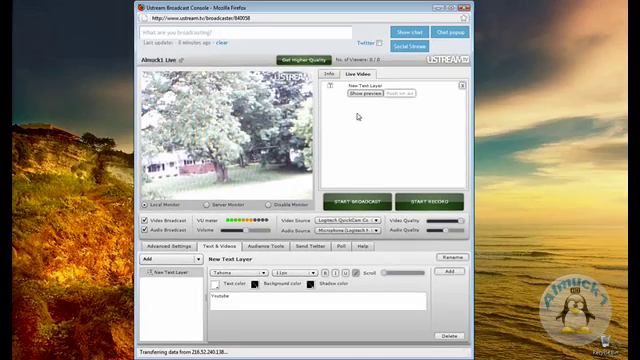
left_click(358, 99)
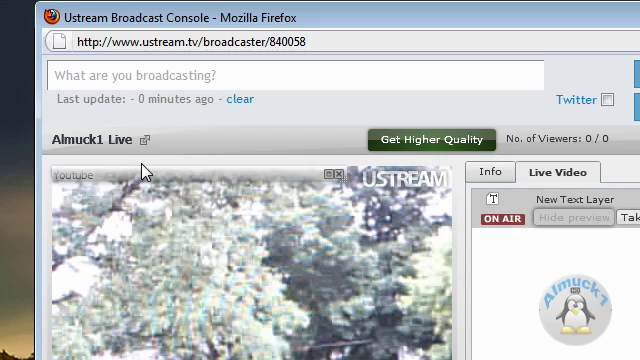
mouse_move(345, 190)
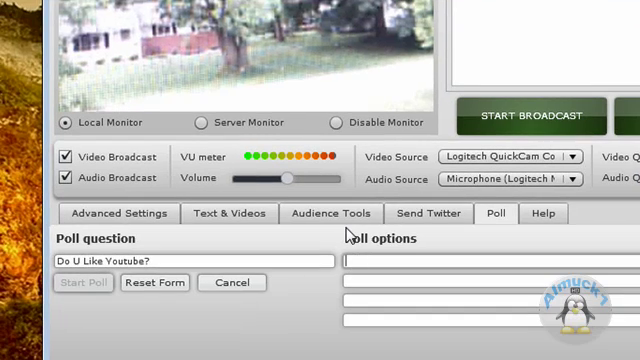
- Enter 'yes' and 'no' as the answers to the 'Do U Like Youtube?' poll
type("yes")
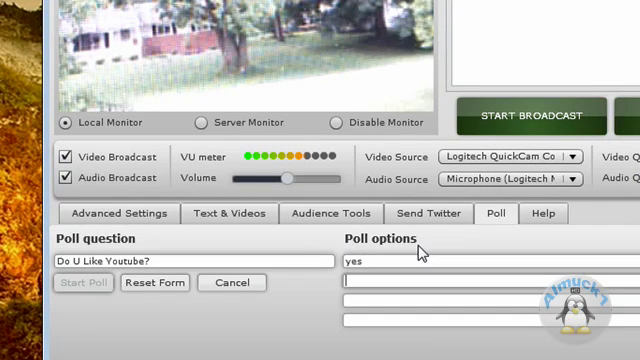
type("no")
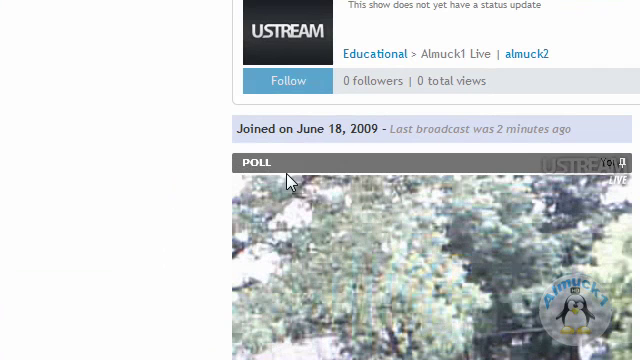
mouse_move(291, 198)
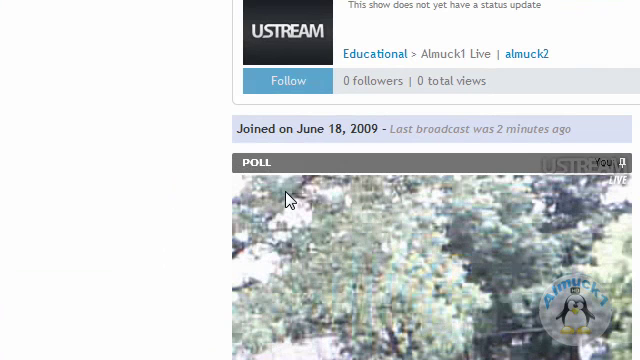
- Vote almuck1 on the live "Do U Like Youtube?" poll from the Almuck1 Live page
scroll("down", 3)
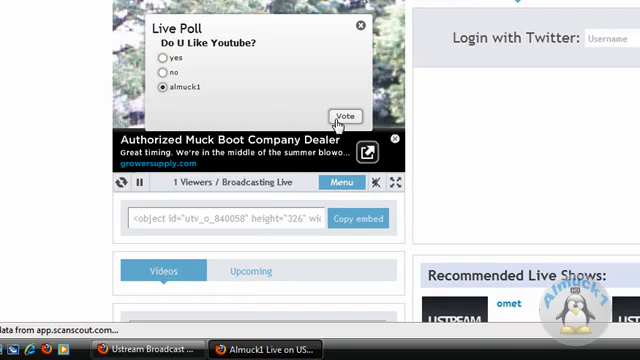
left_click(346, 118)
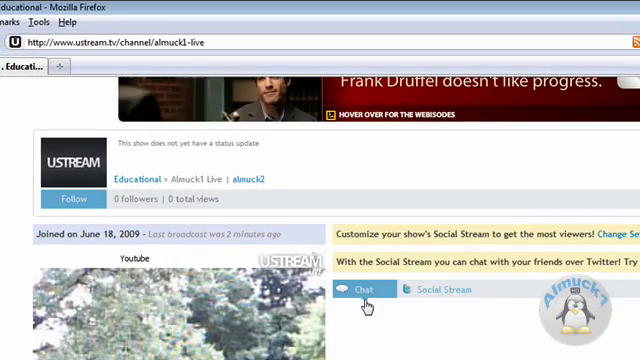
- Open the Almuck1 Live channel chat and toggle Slow Mode on, then back off
scroll("down", 3)
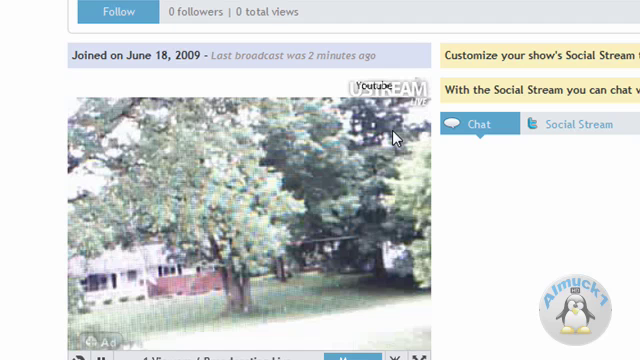
left_click(479, 124)
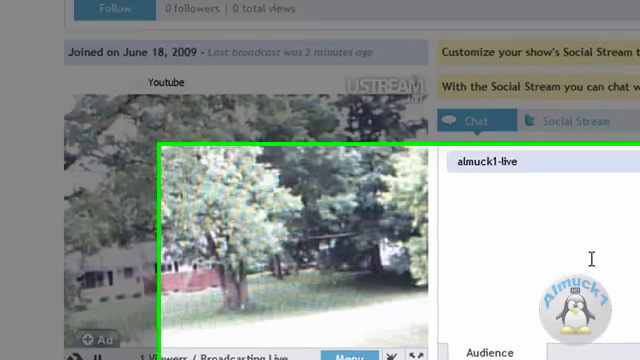
scroll("down", 3)
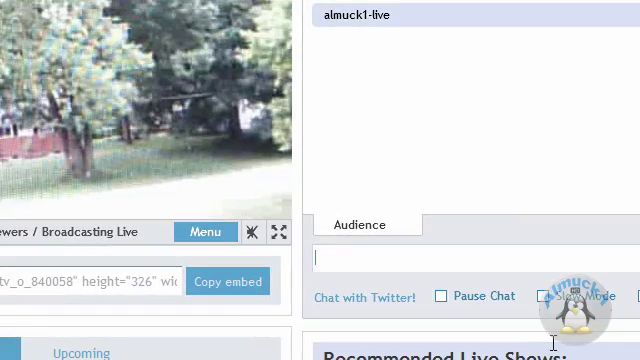
left_click(548, 296)
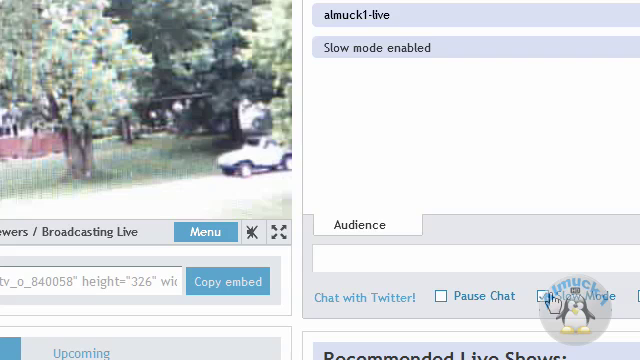
left_click(544, 296)
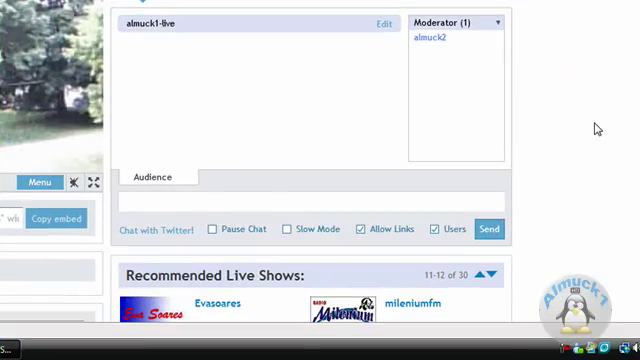
scroll("down", 3)
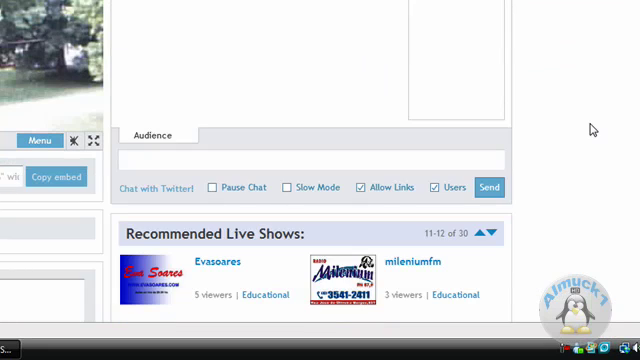
mouse_move(537, 143)
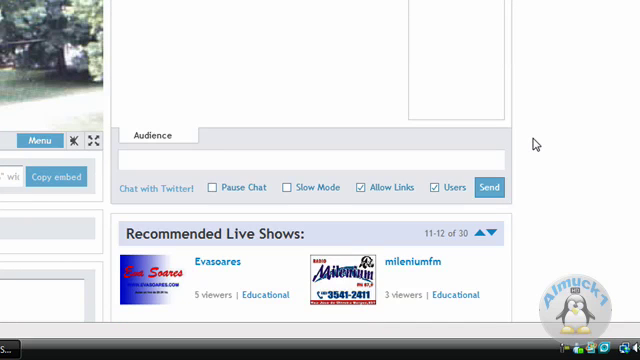